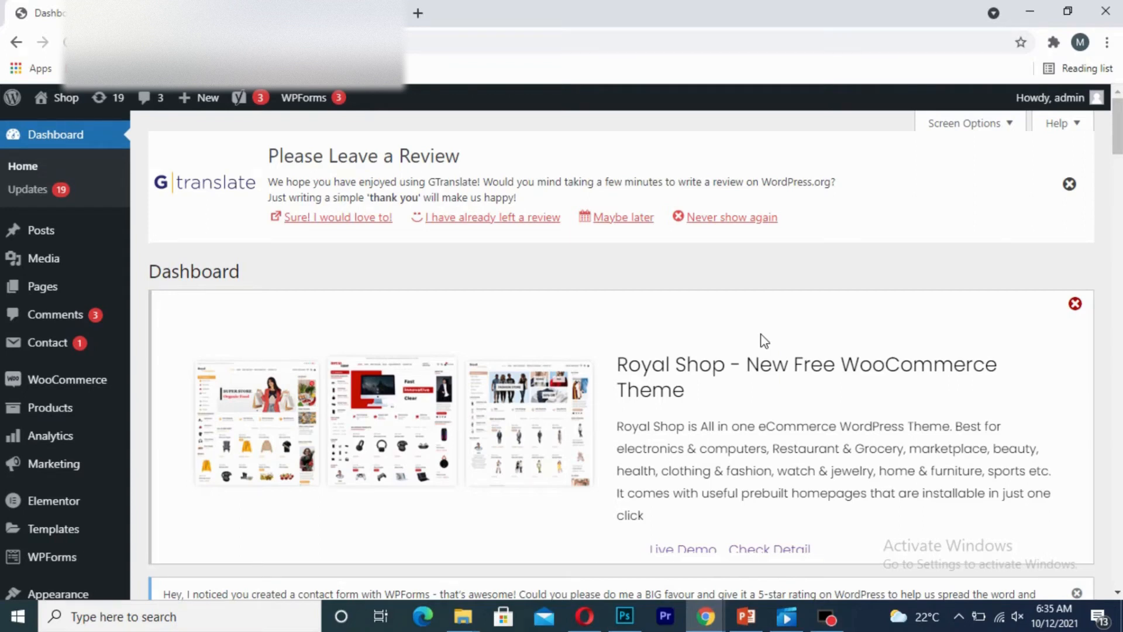
mouse_move(510, 426)
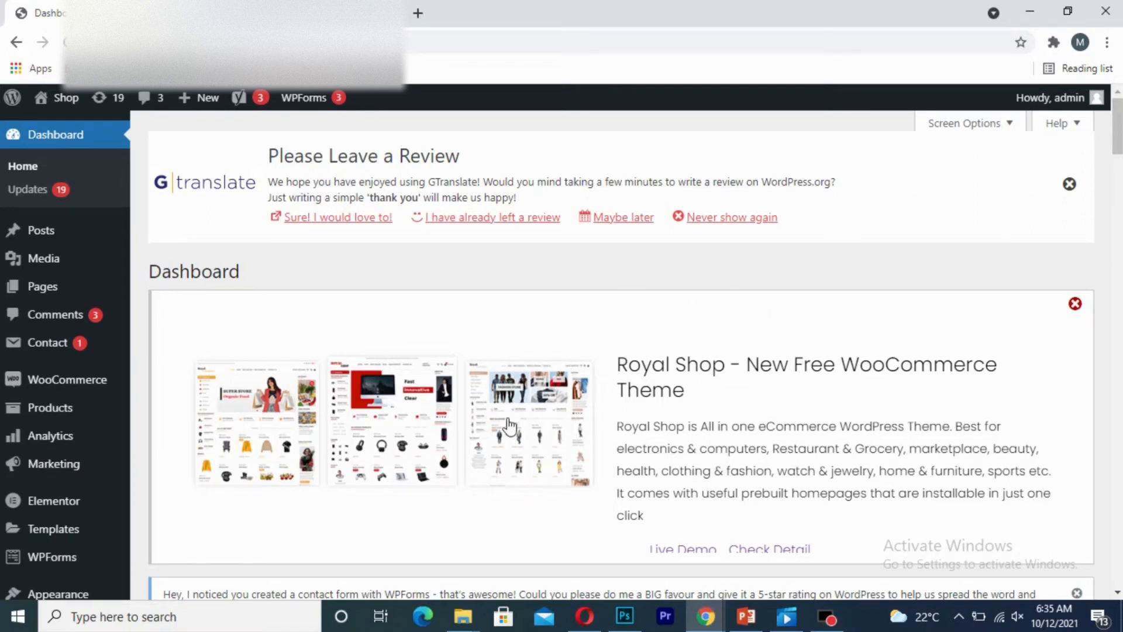
Find Contact Form 7 in the Installed Plugins list and deactivate it
scroll("down", 3)
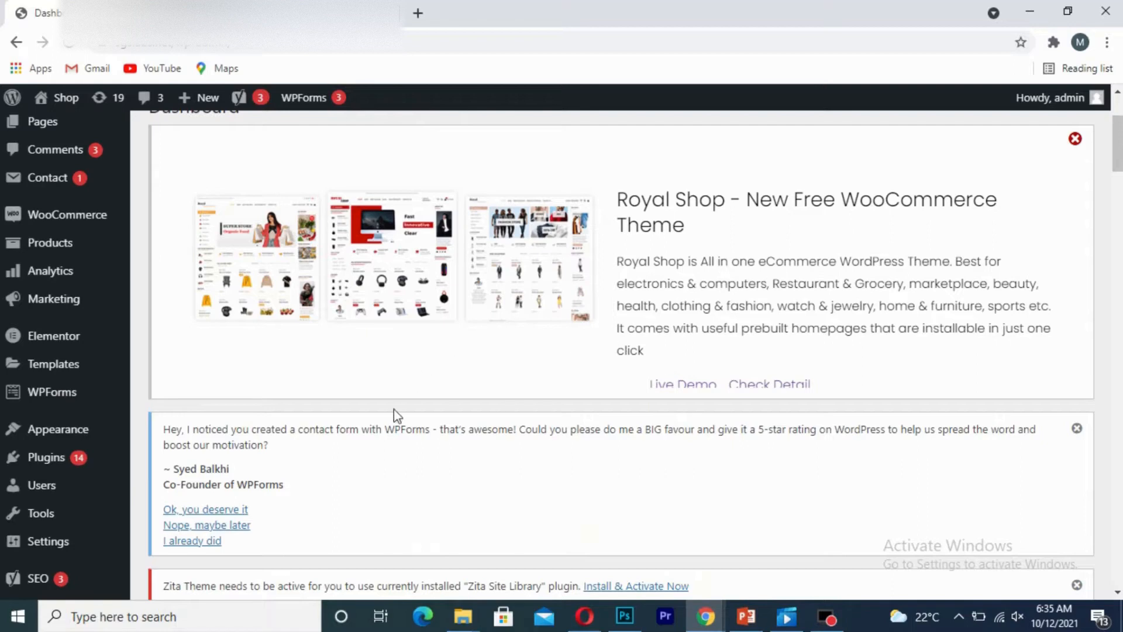
mouse_move(379, 429)
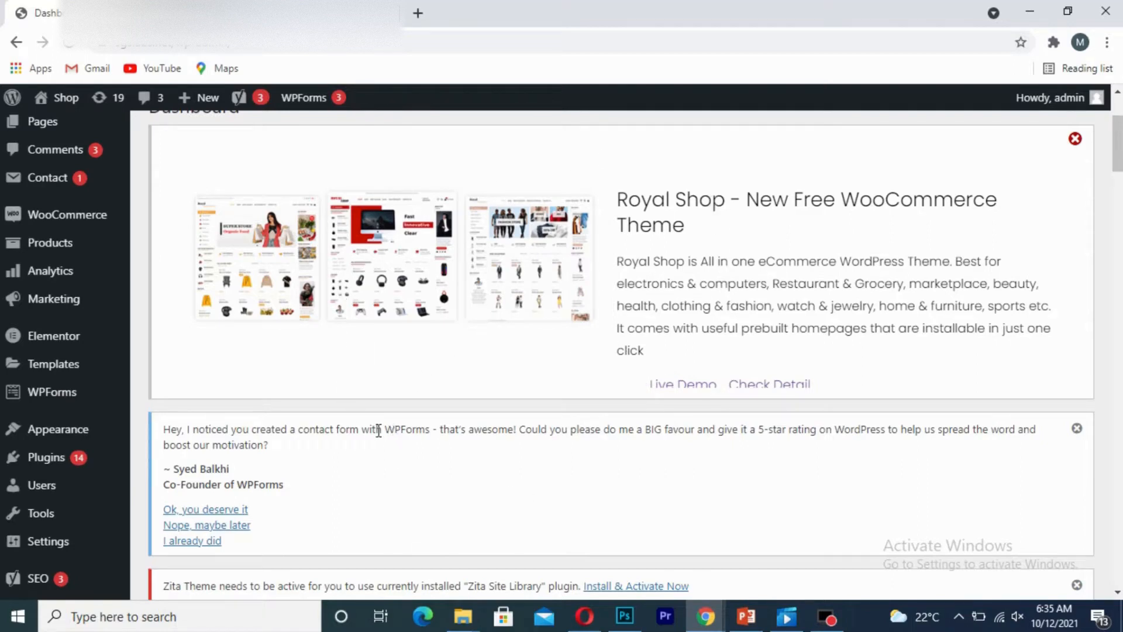
scroll("up", 3)
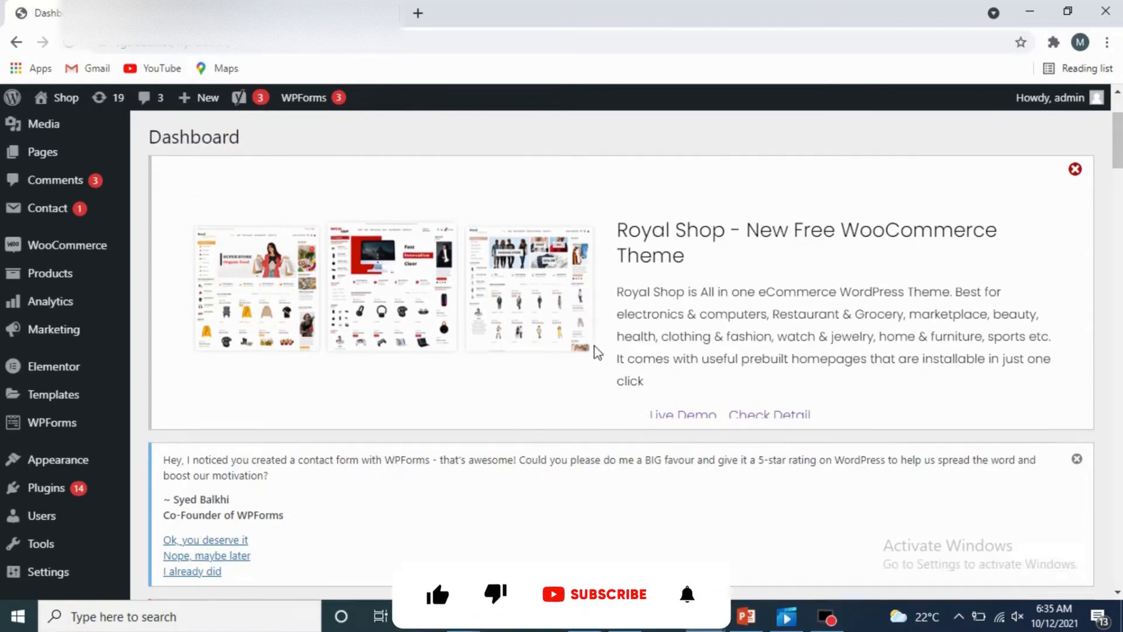
scroll("up", 3)
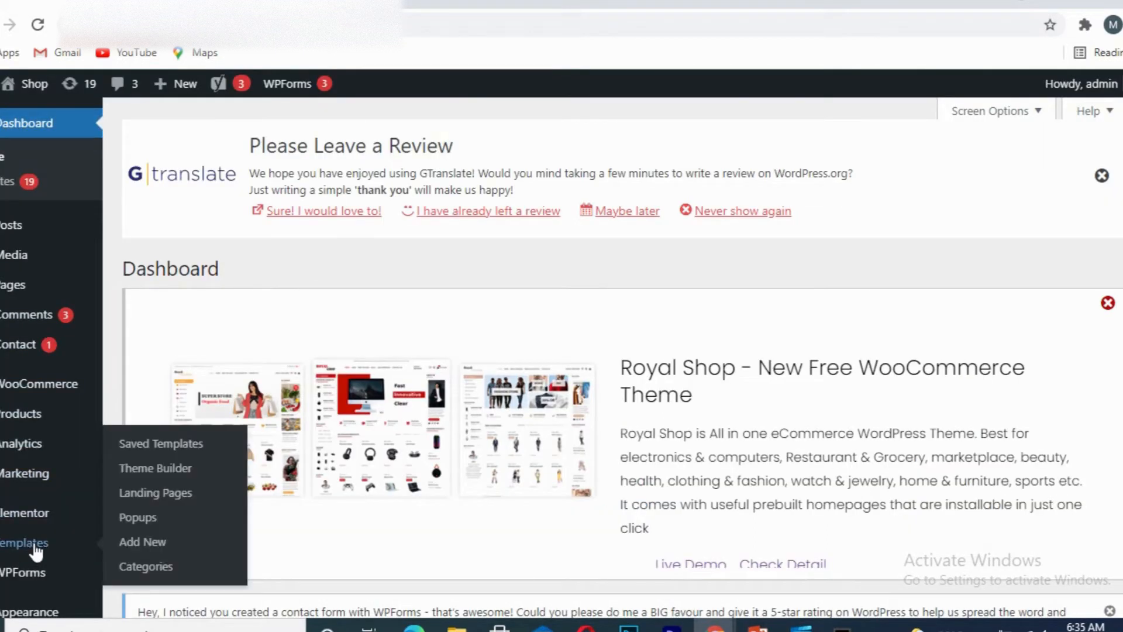
mouse_move(25, 398)
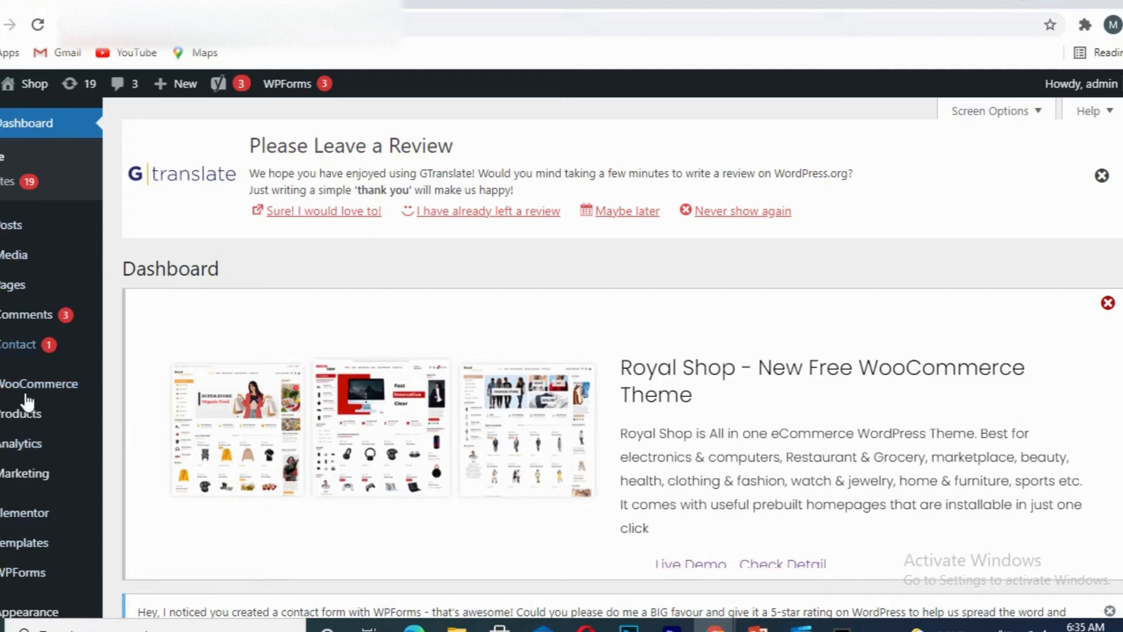
mouse_move(625, 462)
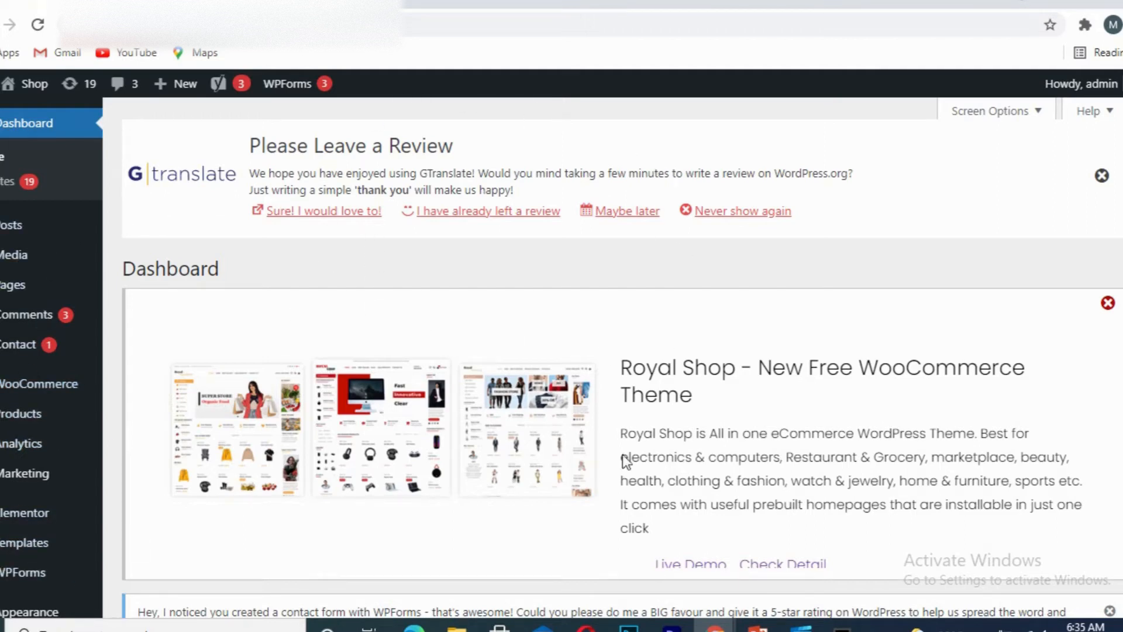
mouse_move(456, 392)
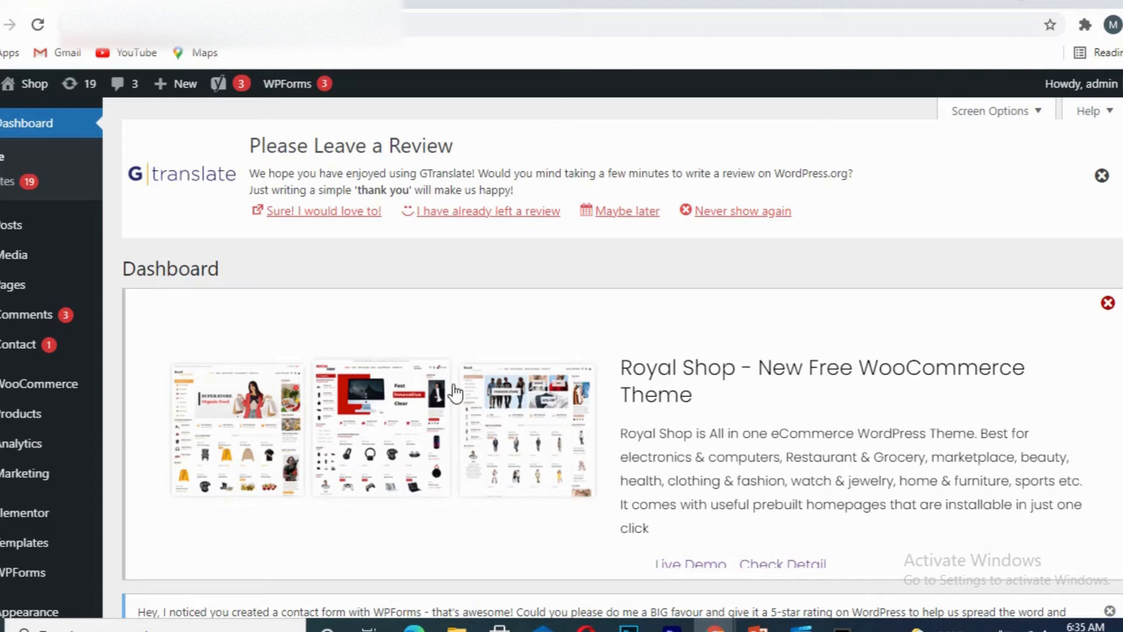
mouse_move(386, 394)
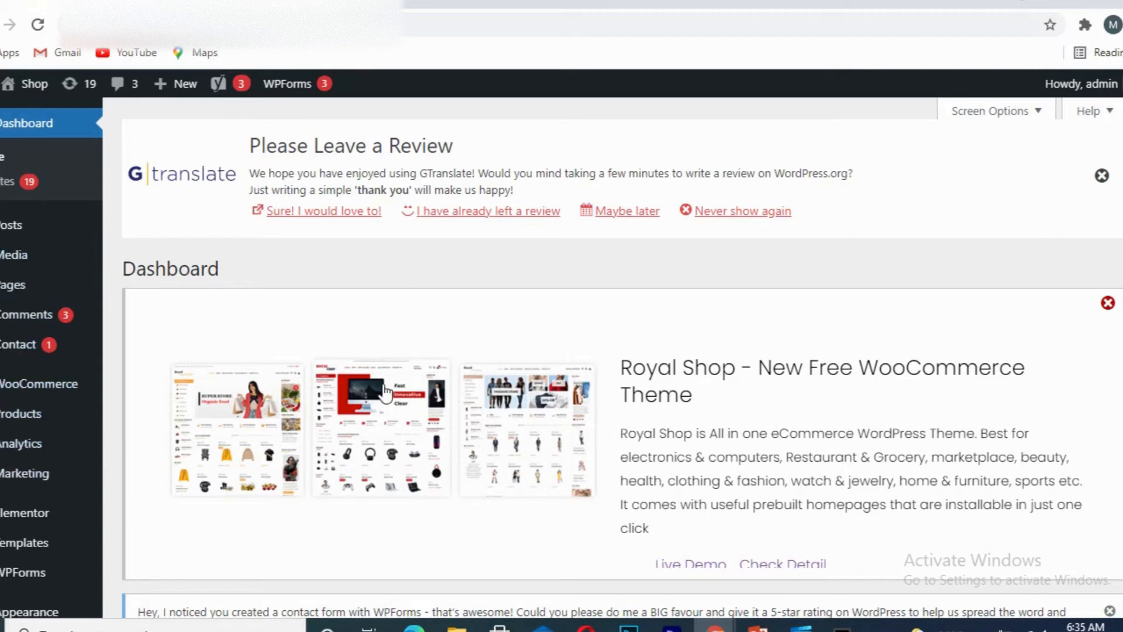
scroll("down", 3)
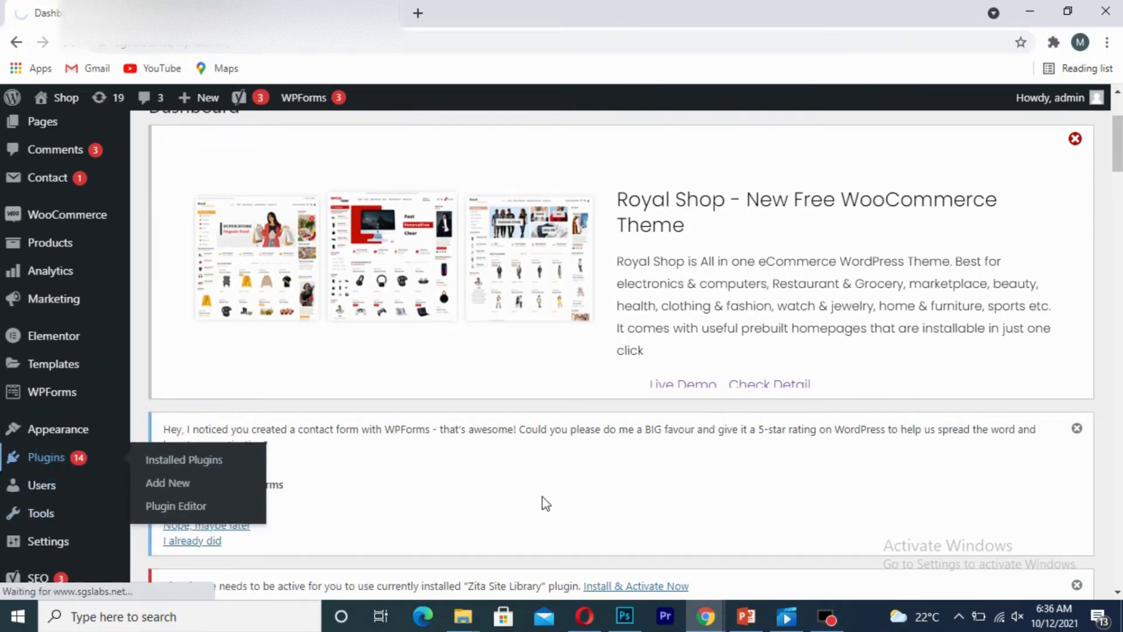
mouse_move(560, 446)
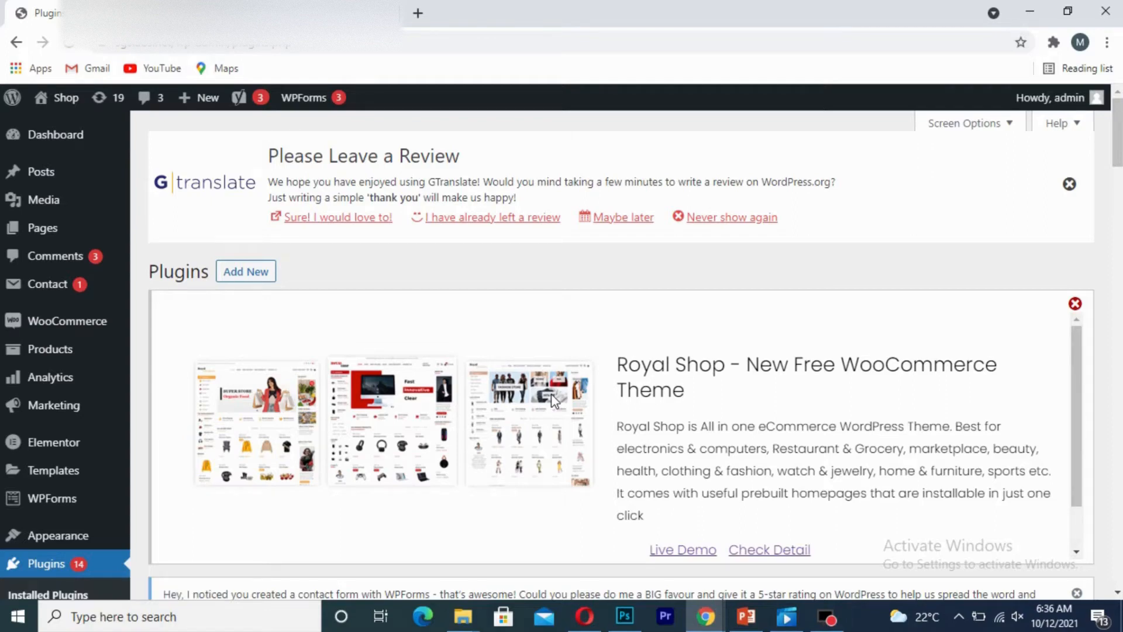
scroll("down", 3)
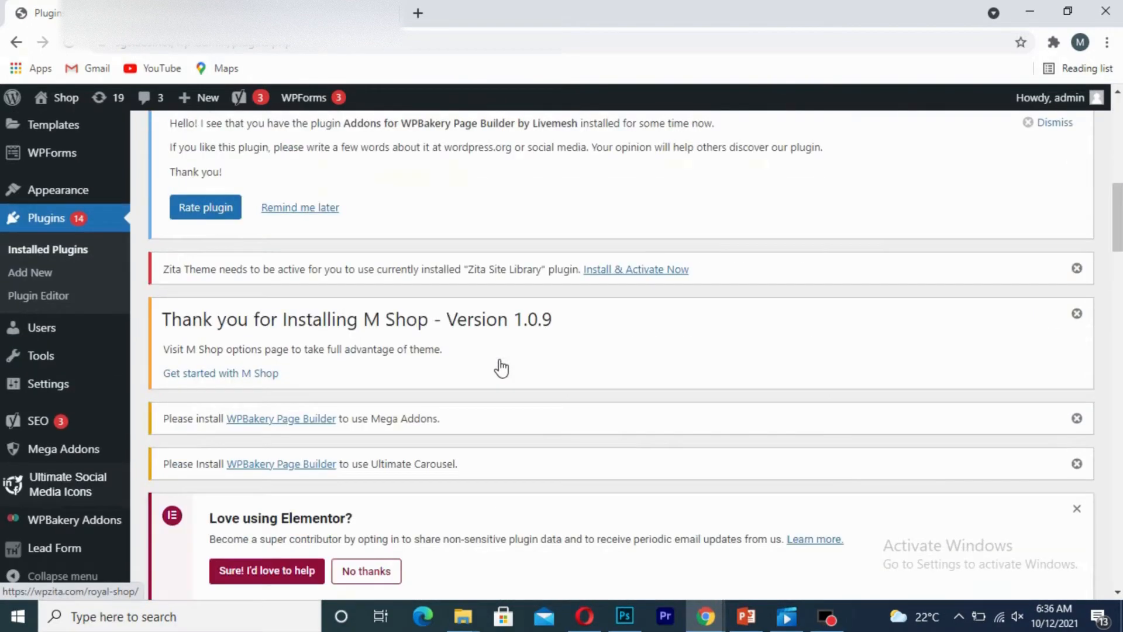
scroll("up", 3)
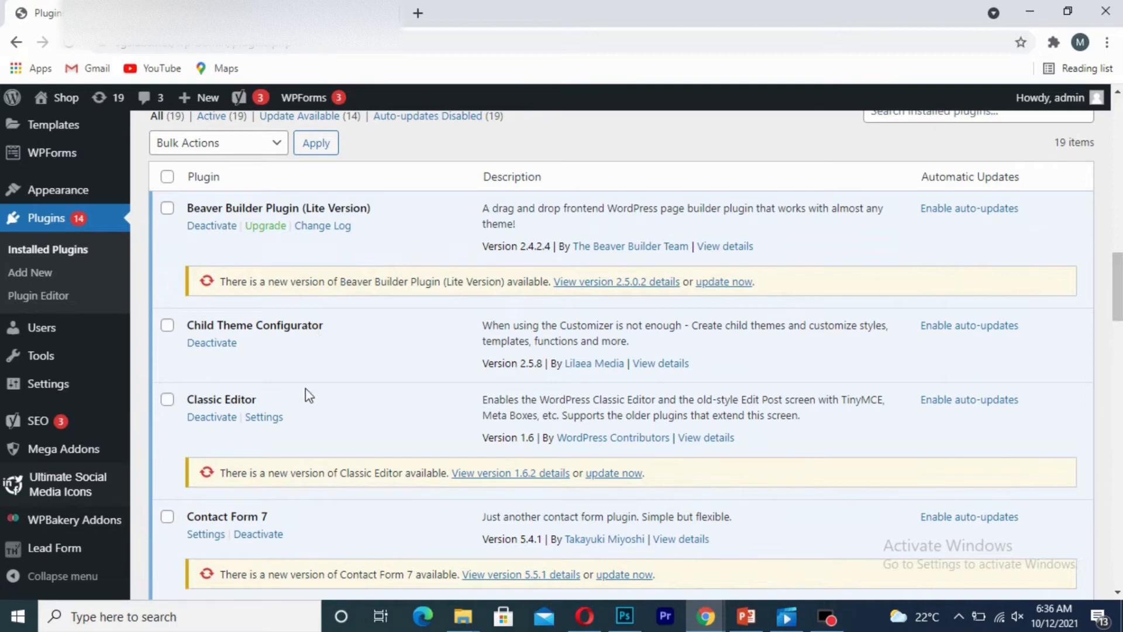
mouse_move(280, 441)
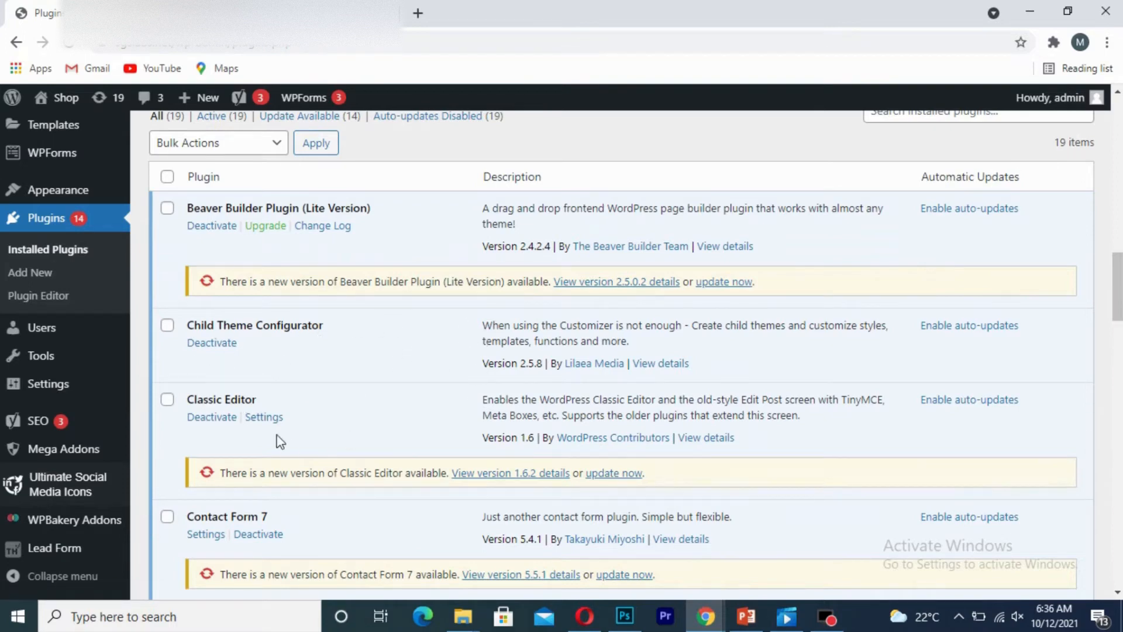
scroll("down", 3)
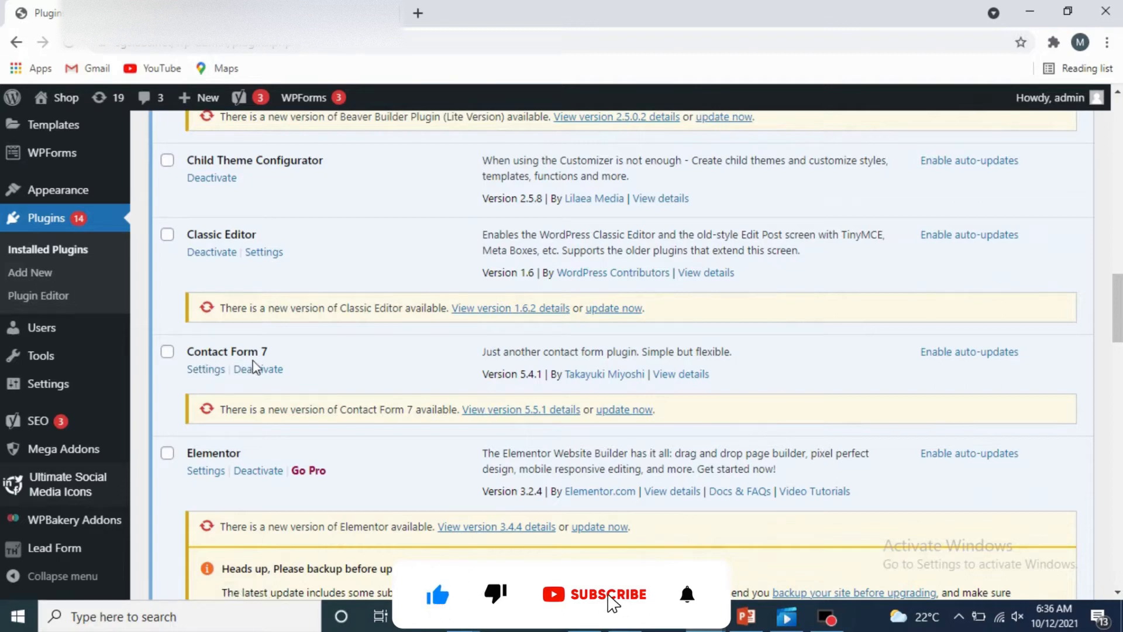
left_click(610, 594)
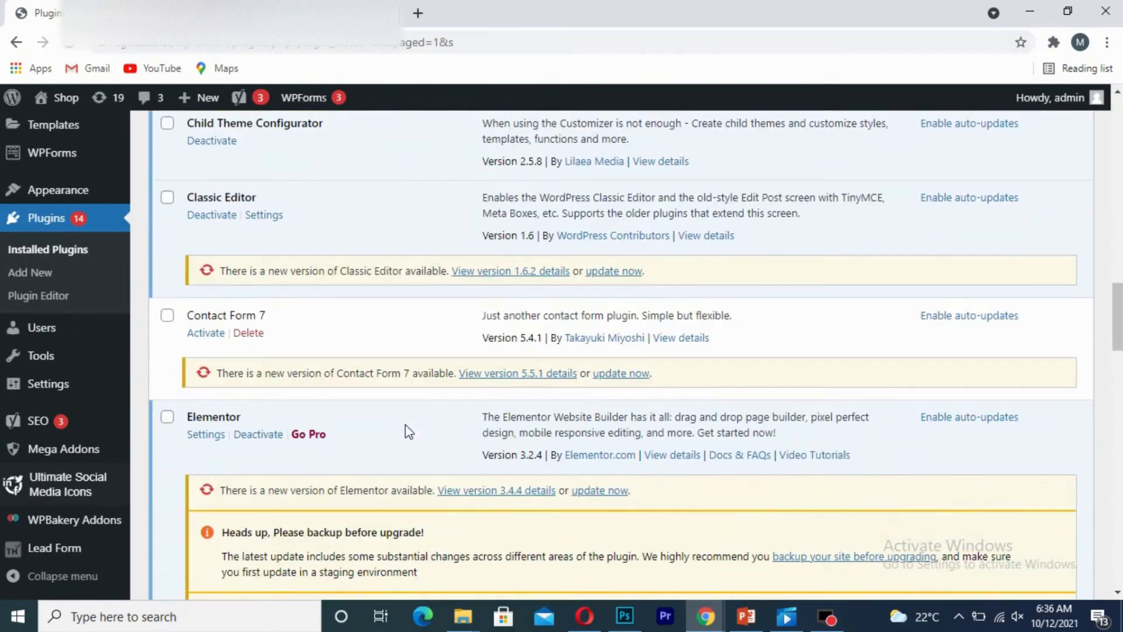
mouse_move(248, 332)
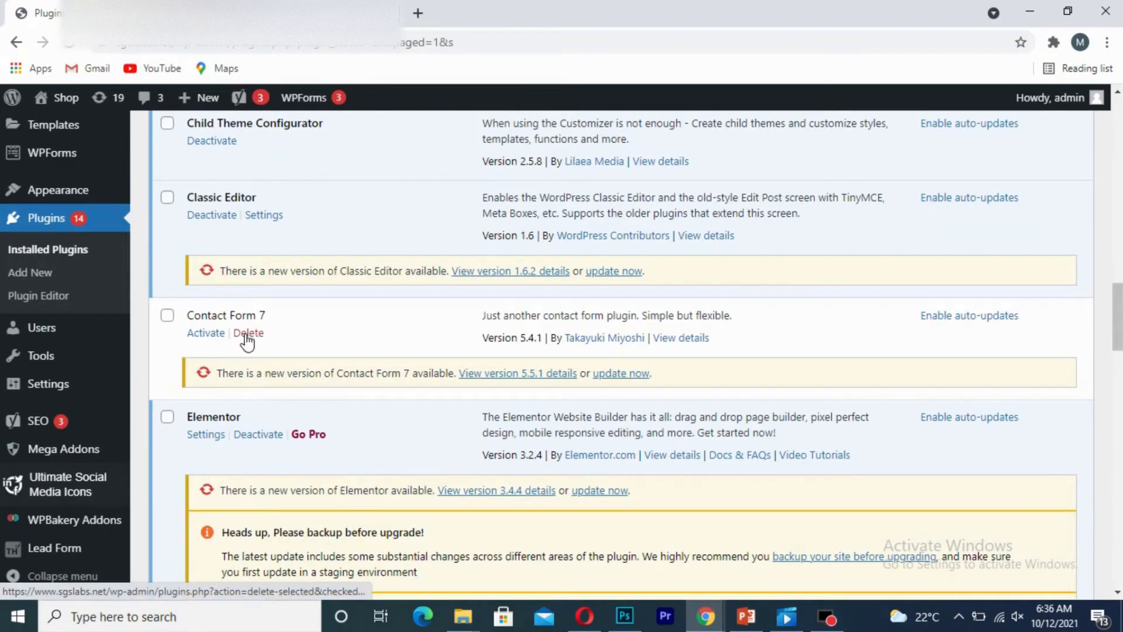
Delete Contact Form 7 and confirm removing the plugin along with its data
left_click(248, 333)
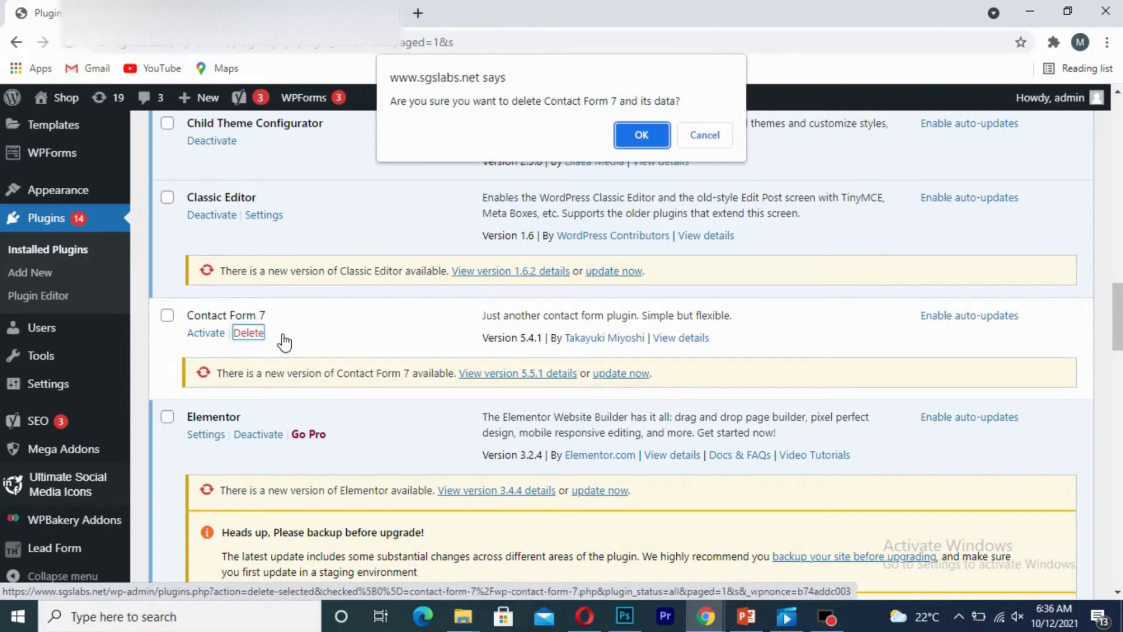
left_click(640, 135)
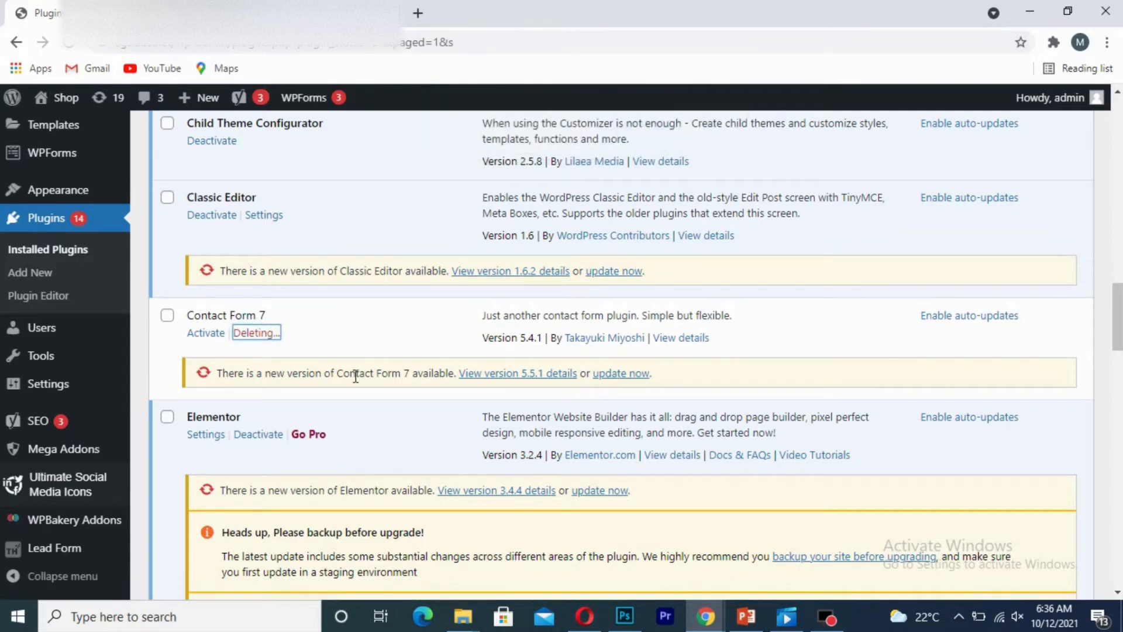
left_click(252, 332)
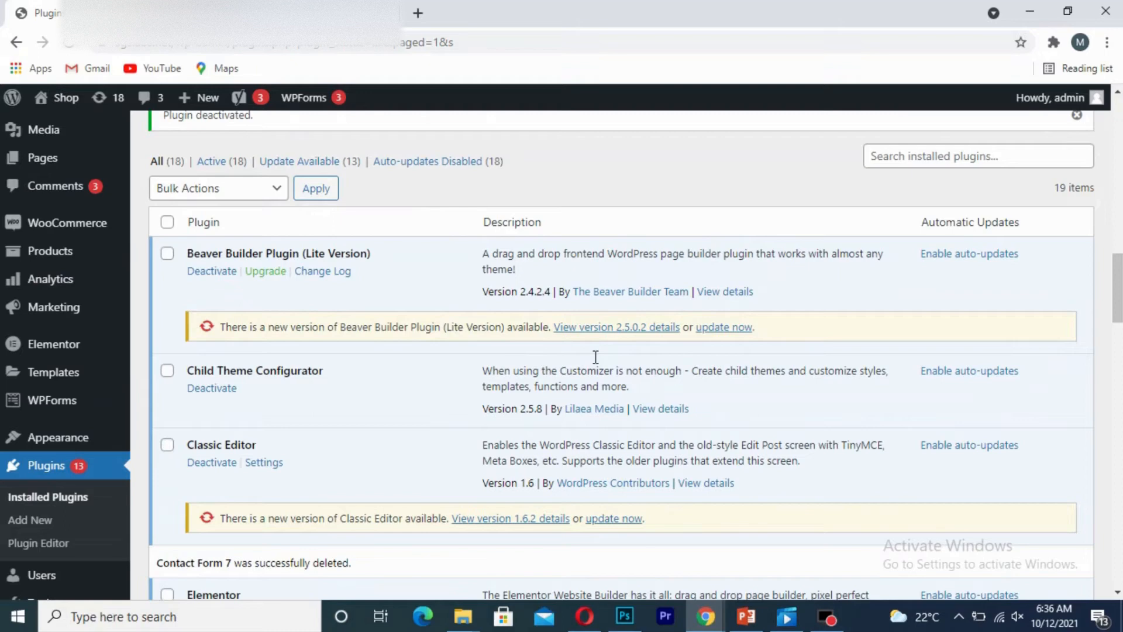
scroll("up", 3)
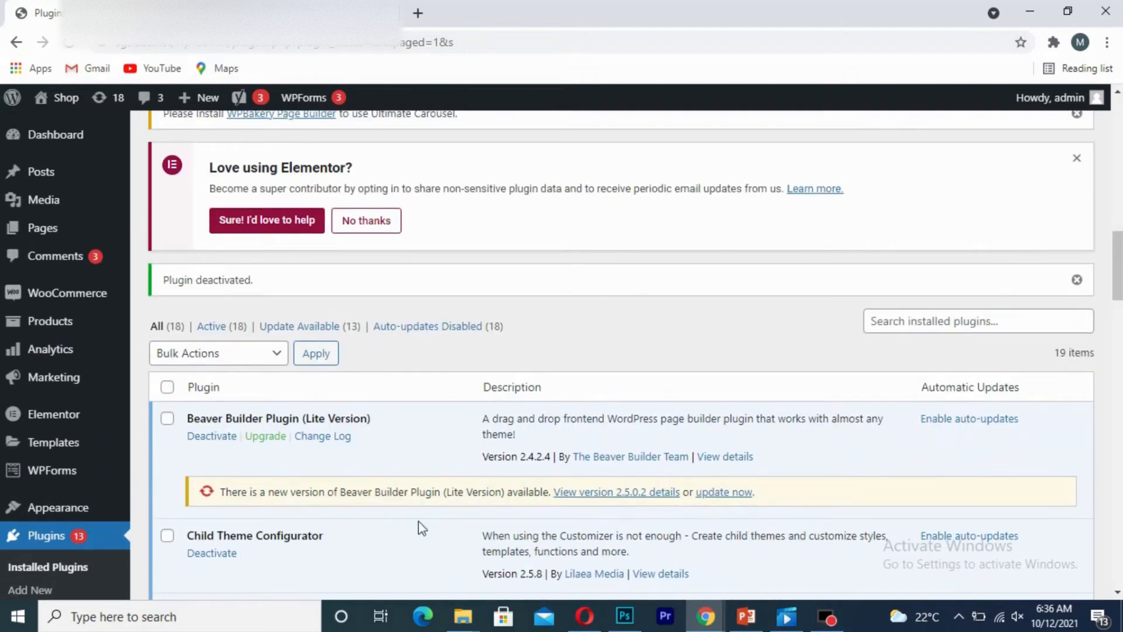
mouse_move(625, 301)
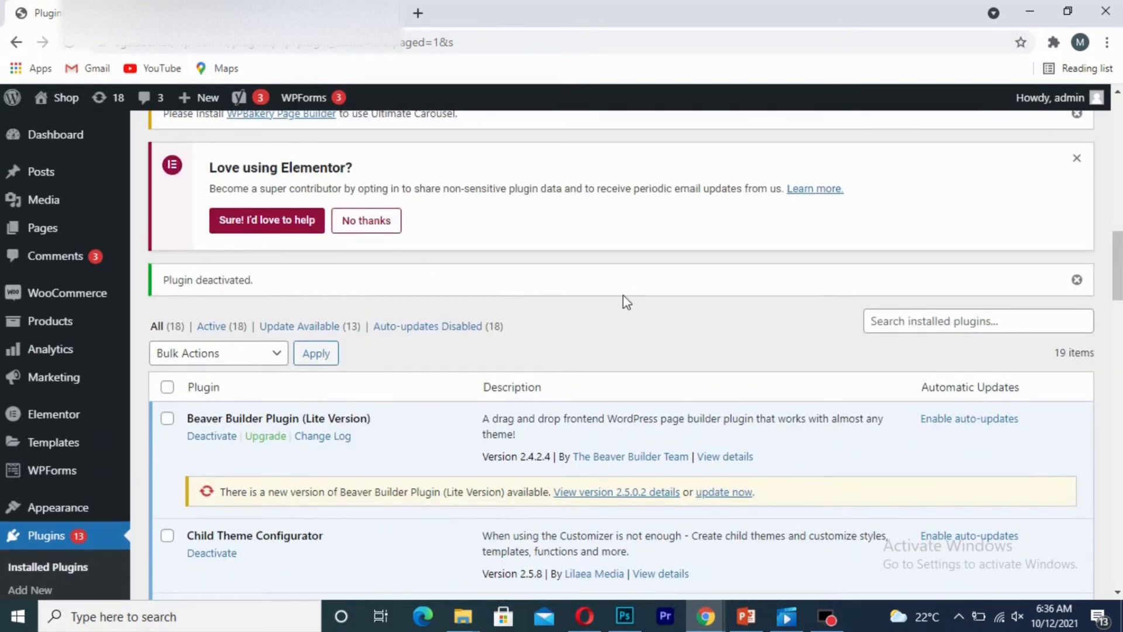
mouse_move(580, 7)
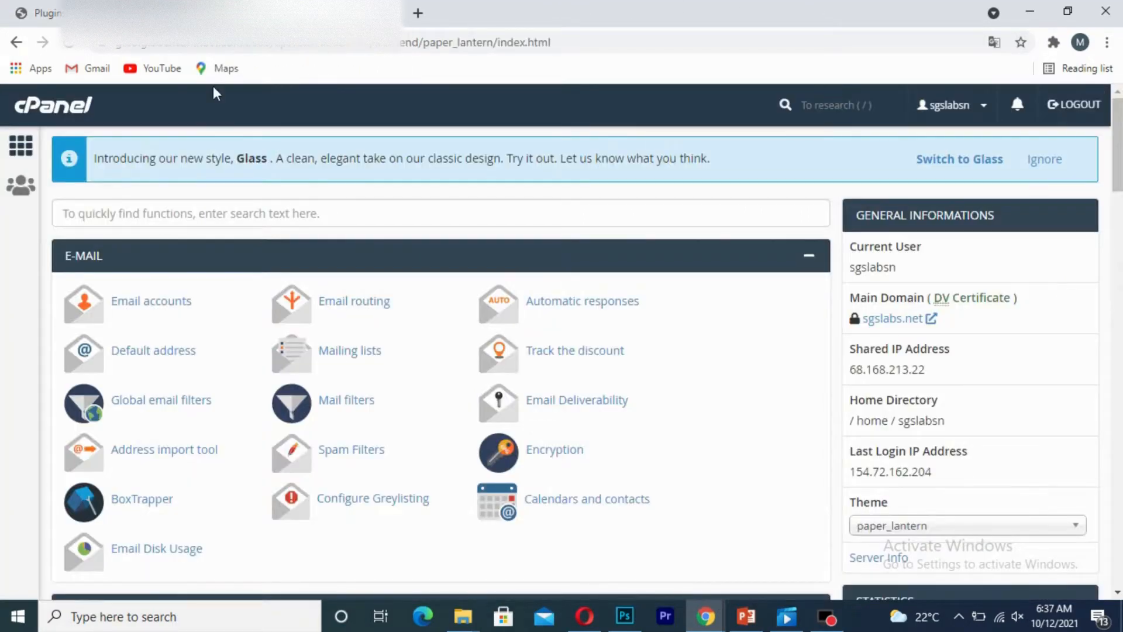
Launch cPanel File Manager at public_html and select the wp-content folder
scroll("down", 3)
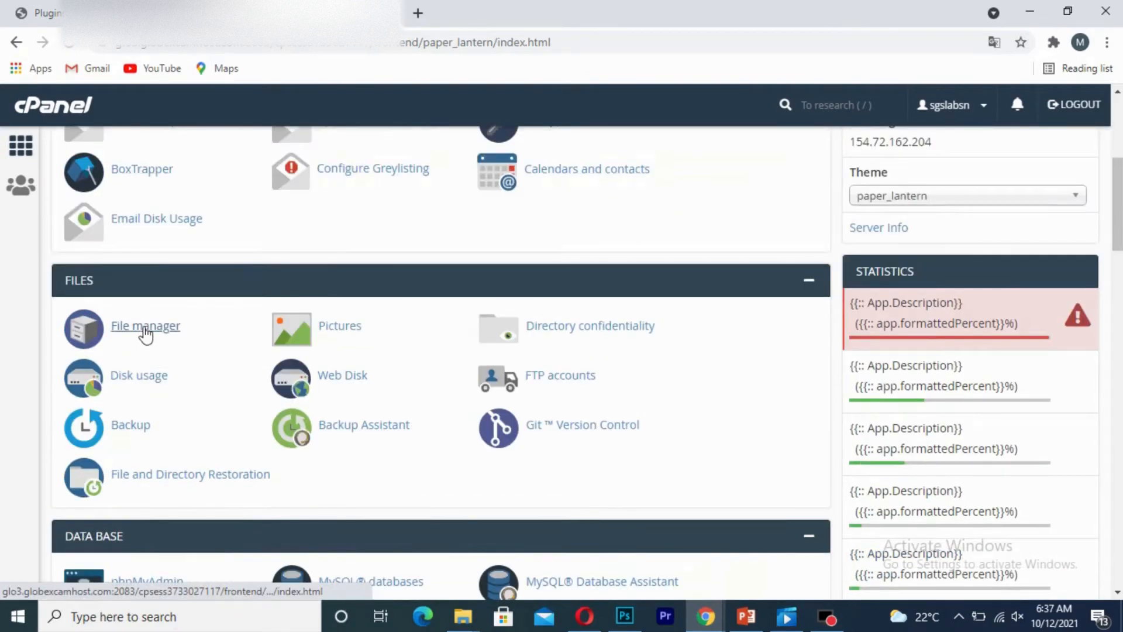
left_click(146, 325)
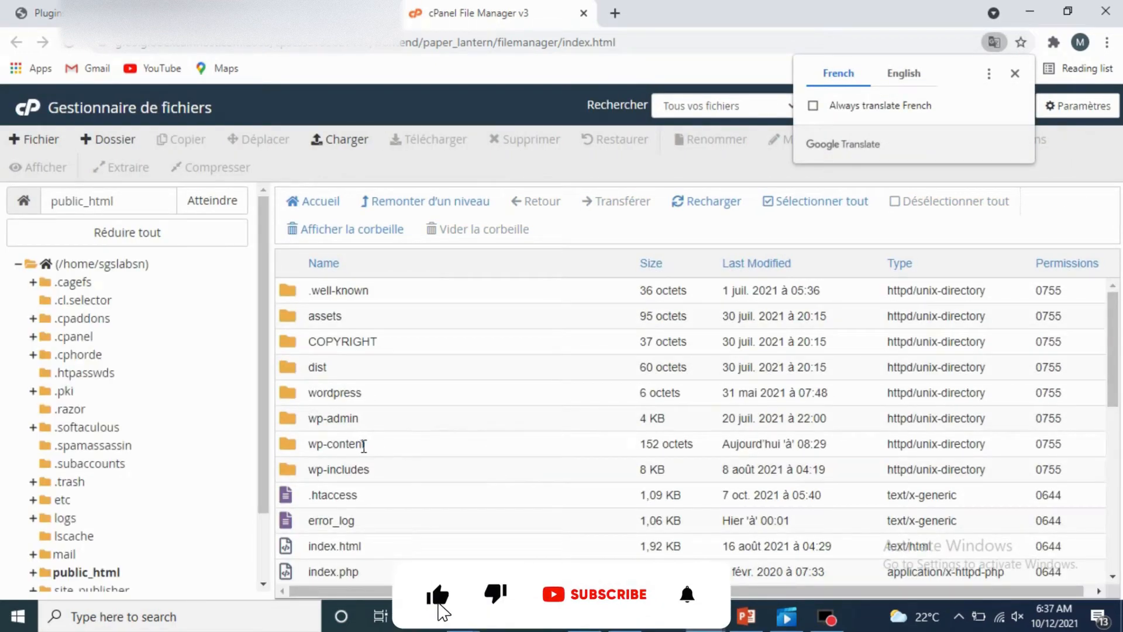
left_click(336, 443)
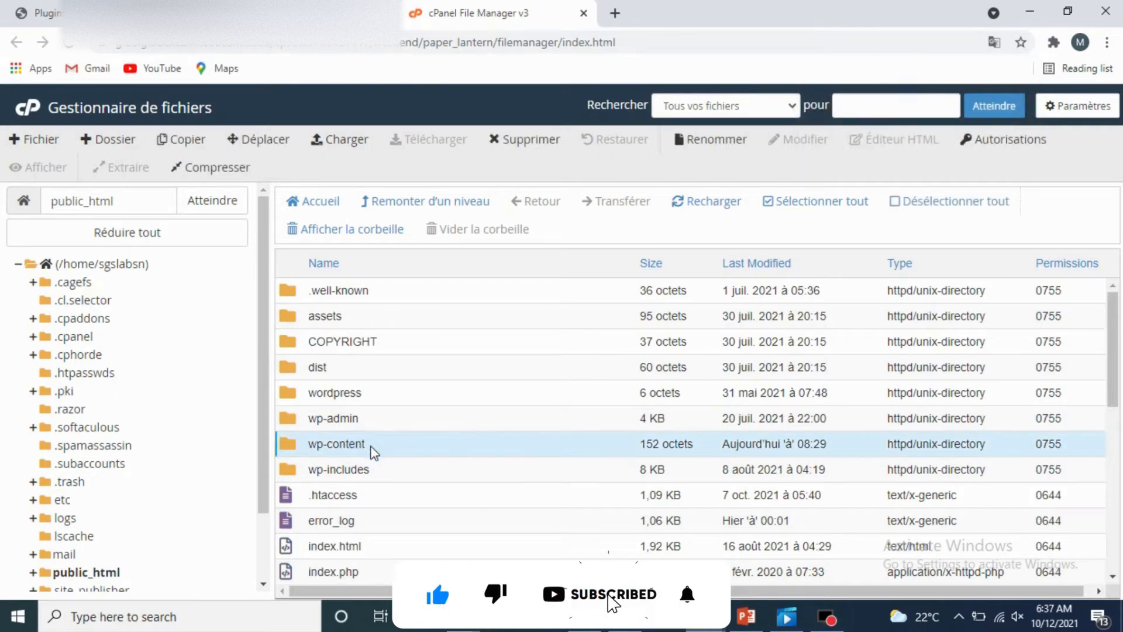
Go into wp-content/plugins and select the addons-for-visual-composer folder
double_click(335, 443)
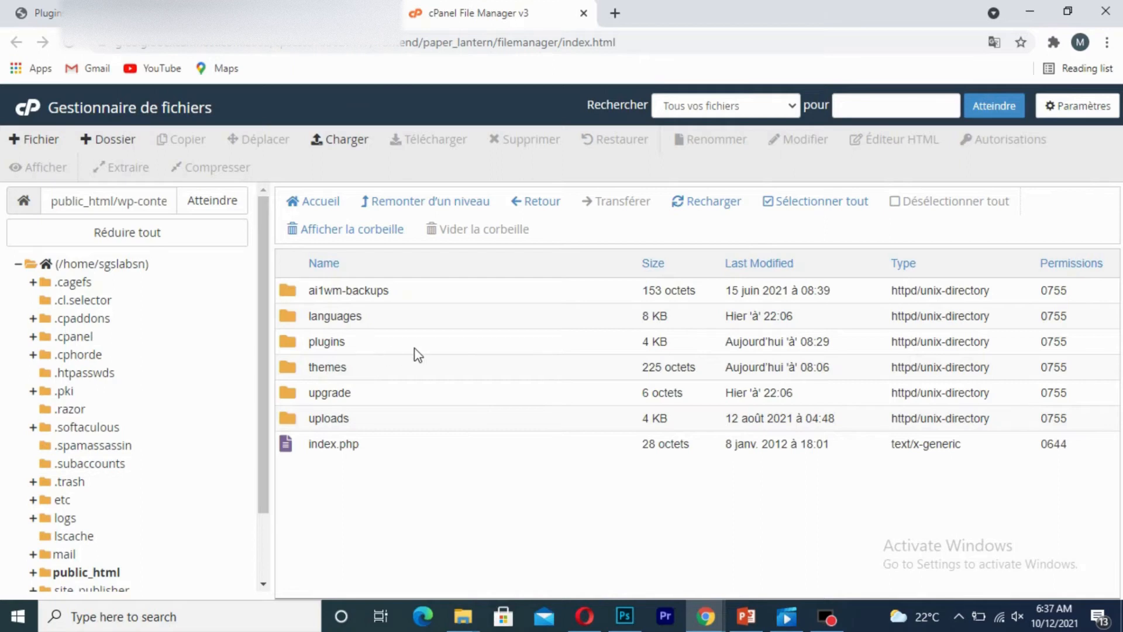
double_click(326, 341)
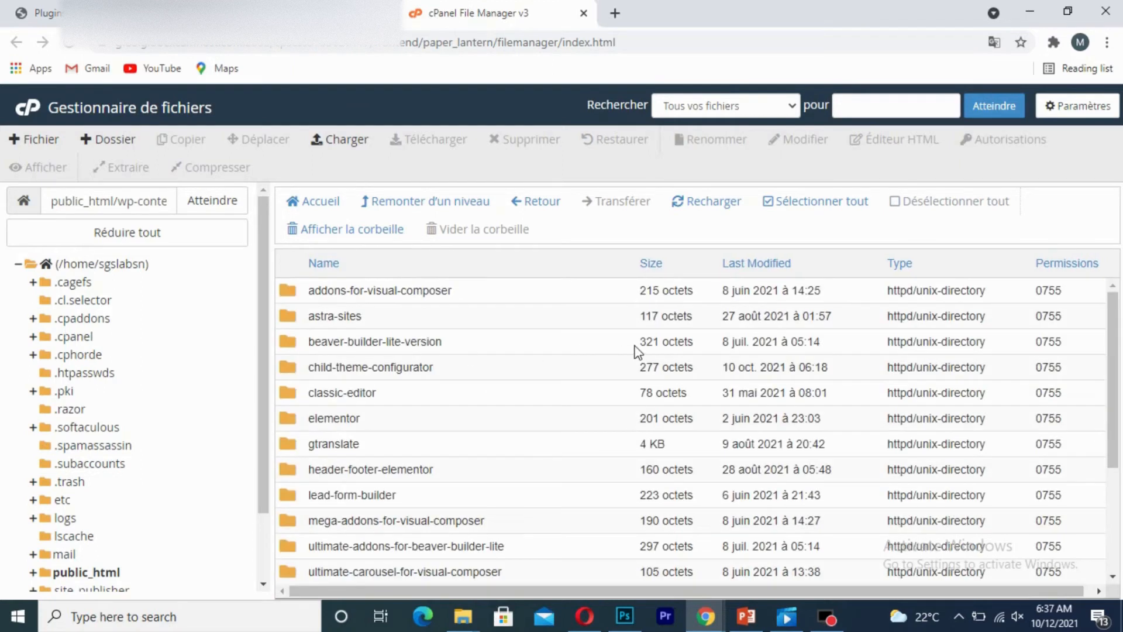
scroll("down", 3)
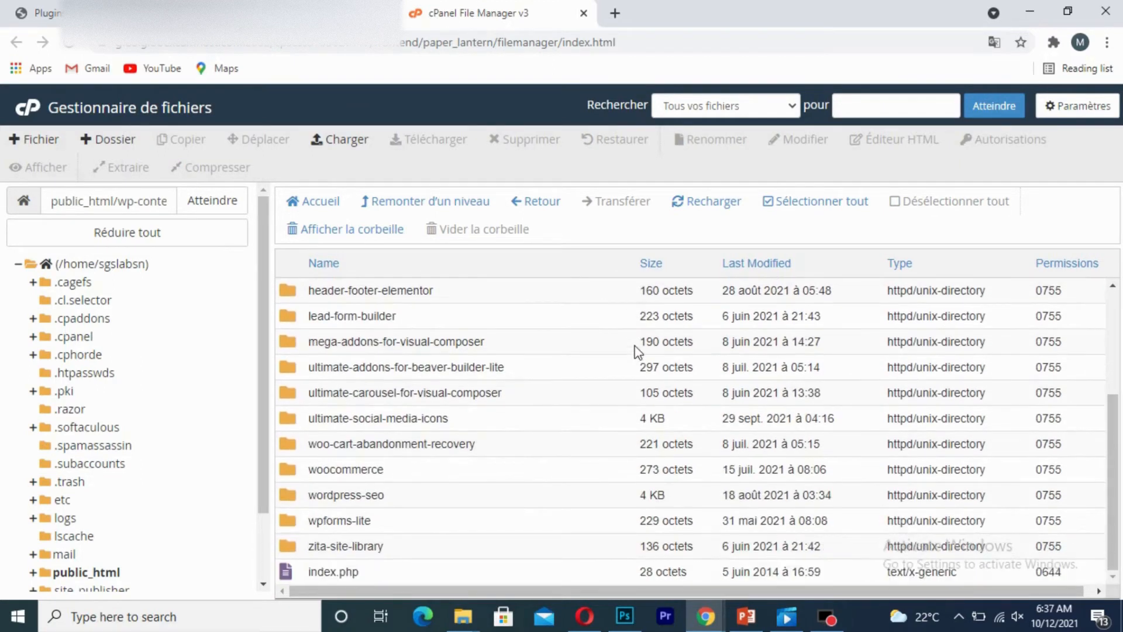
scroll("up", 3)
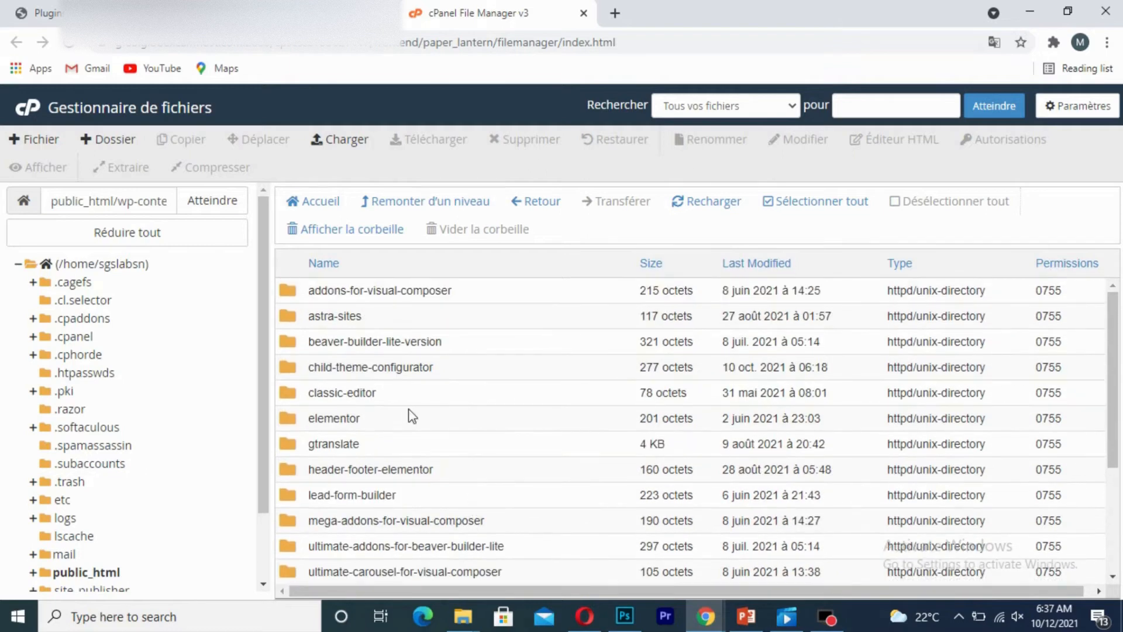
mouse_move(505, 299)
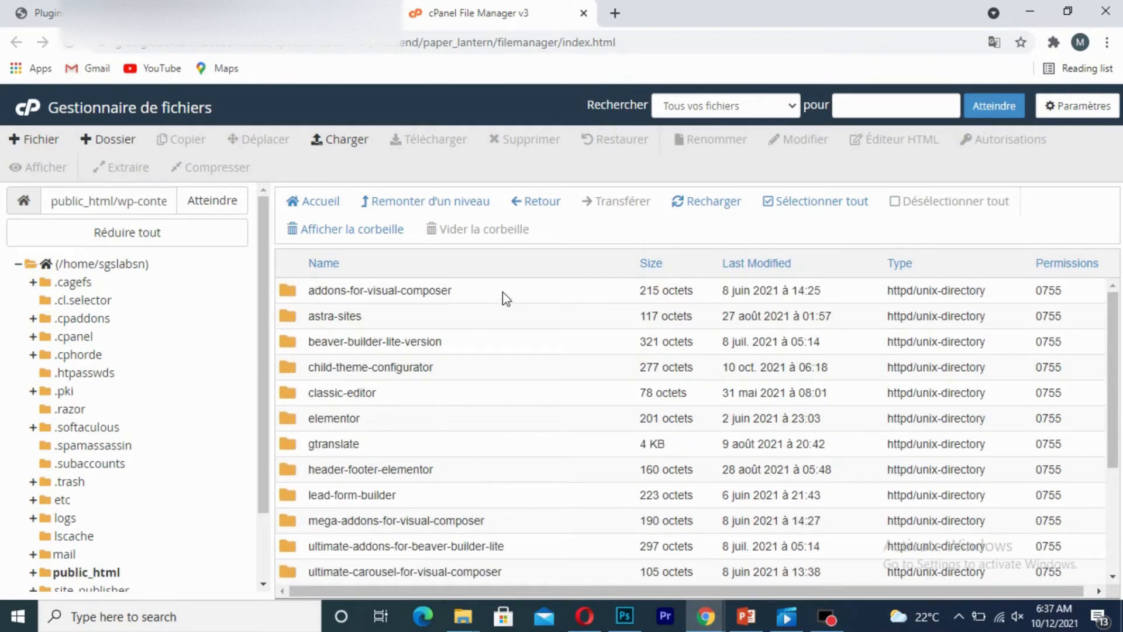
left_click(379, 291)
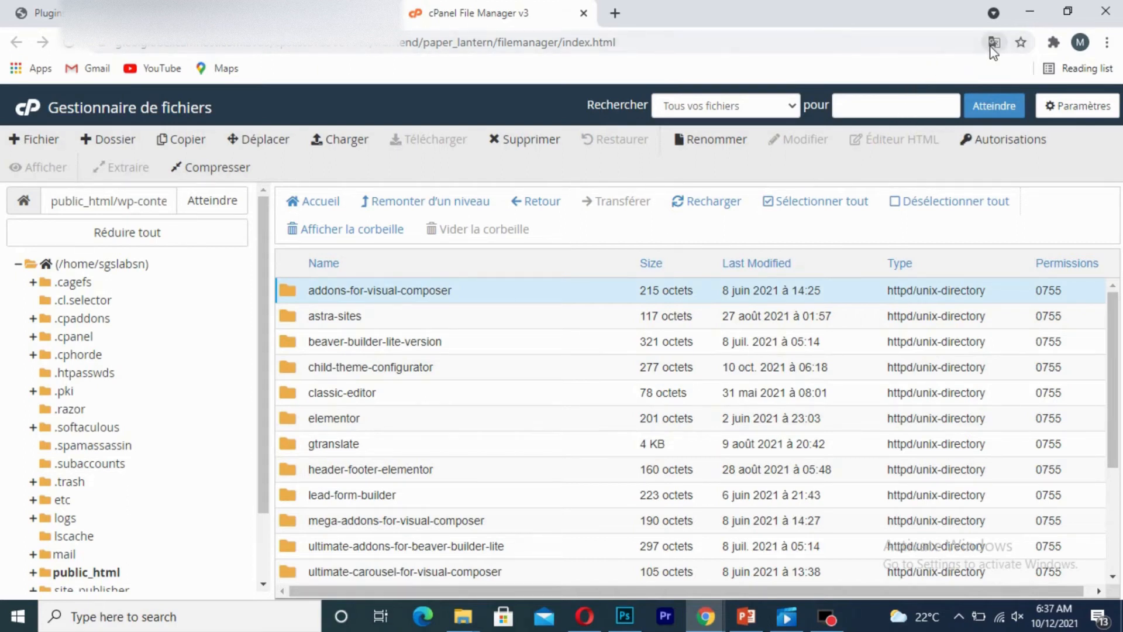
Translate the File Manager page from French into English with Chrome Translate
left_click(994, 42)
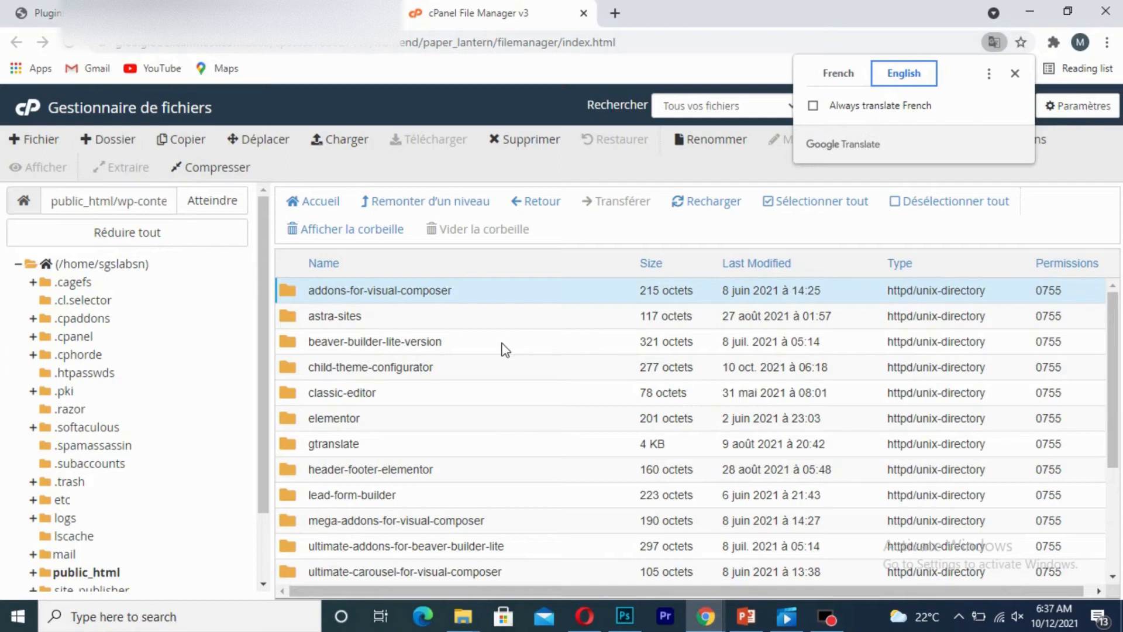
left_click(903, 73)
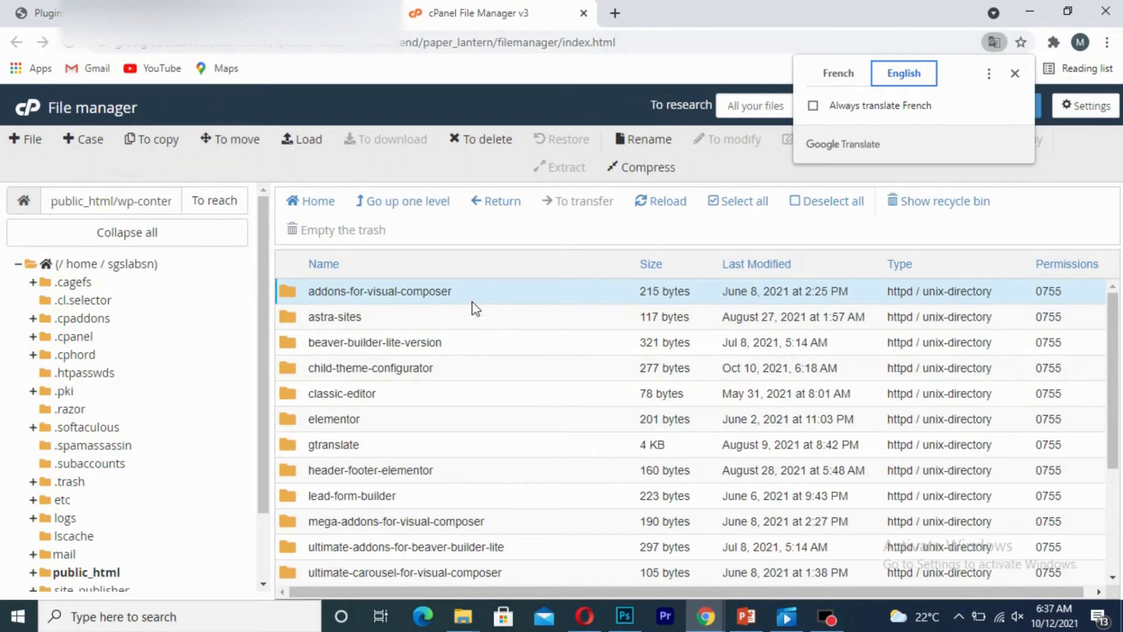
left_click(1014, 72)
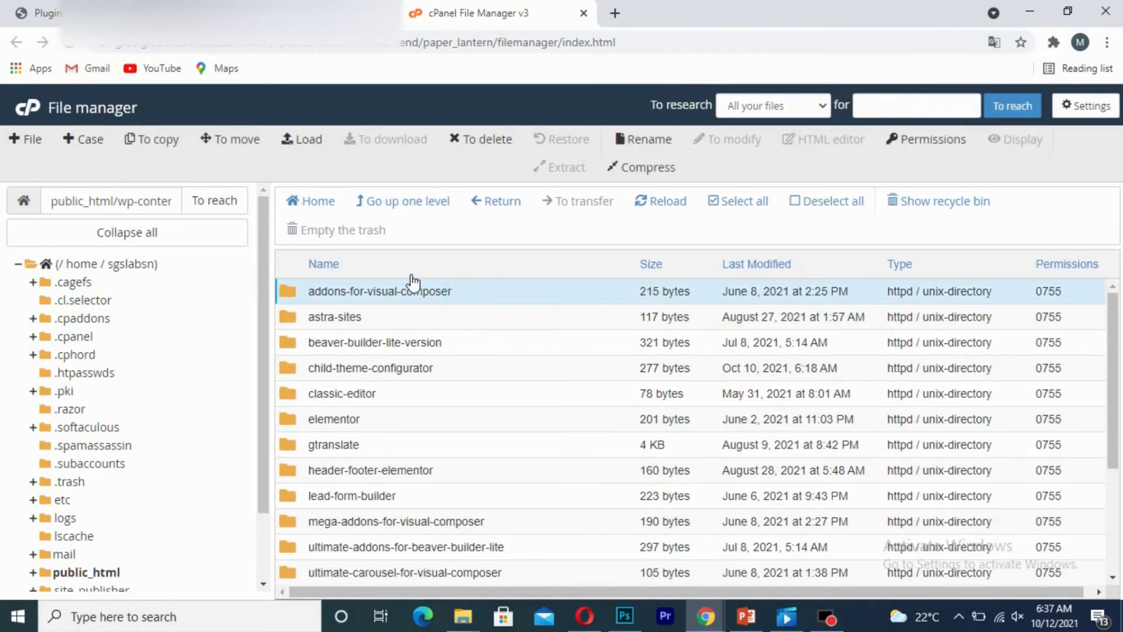
mouse_move(376, 306)
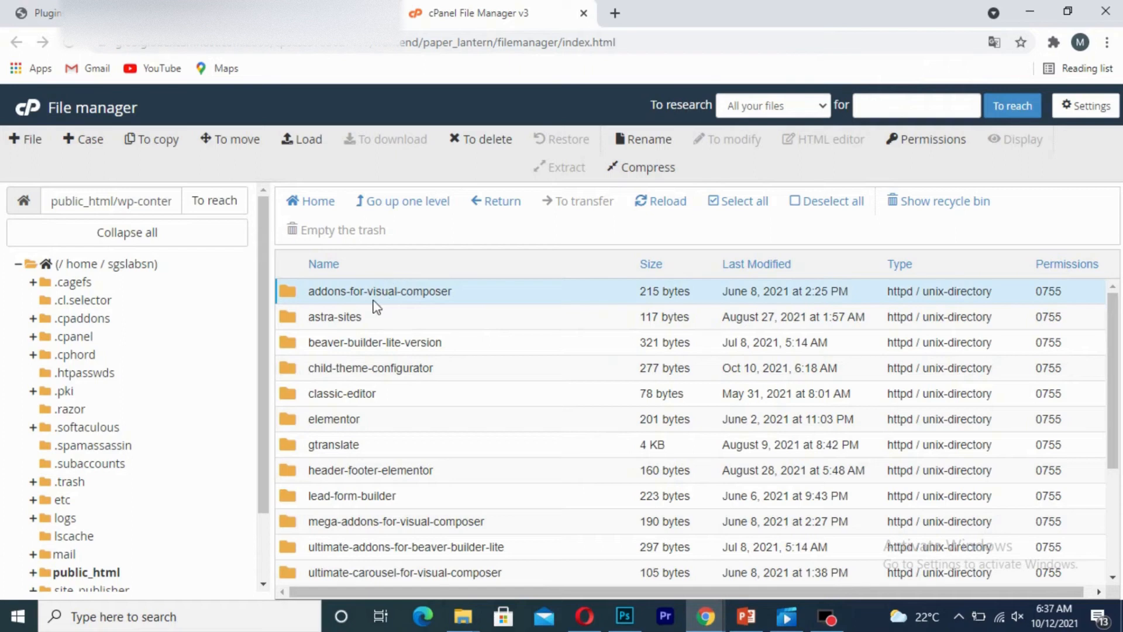
mouse_move(491, 139)
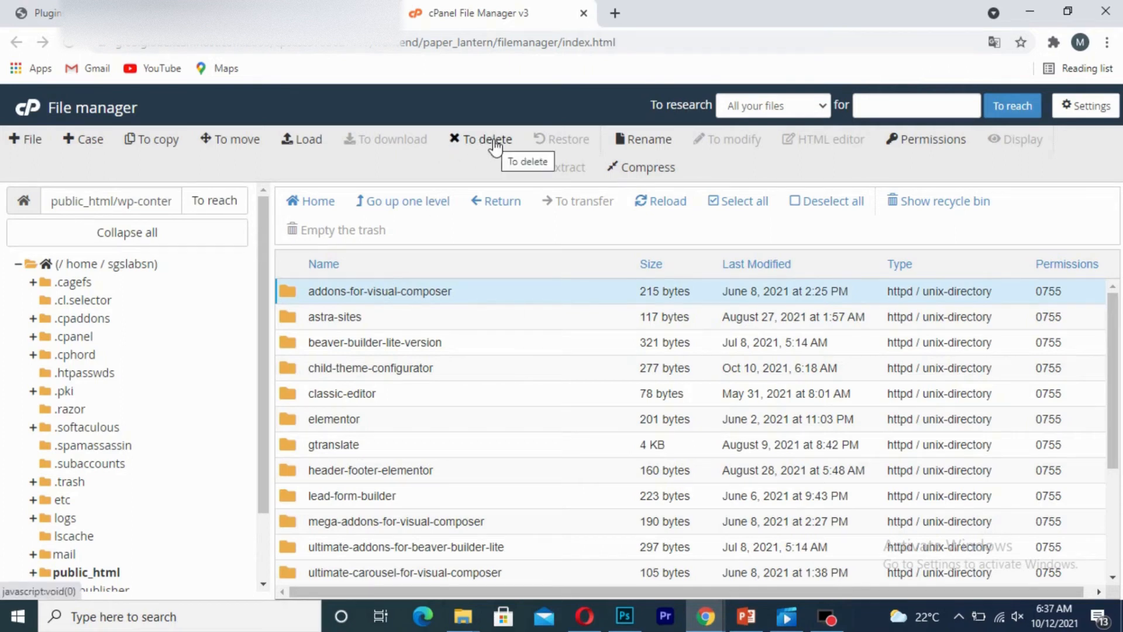
mouse_move(450, 294)
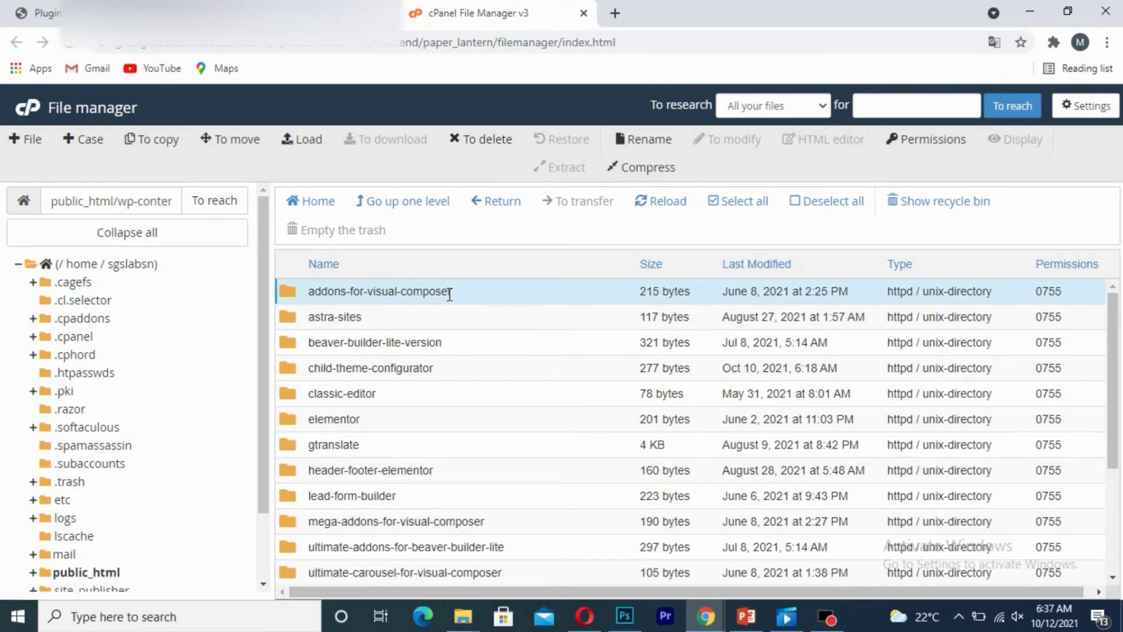
Delete addons-for-visual-composer with 'Skip recycle bin and permanently delete files' ticked
right_click(379, 291)
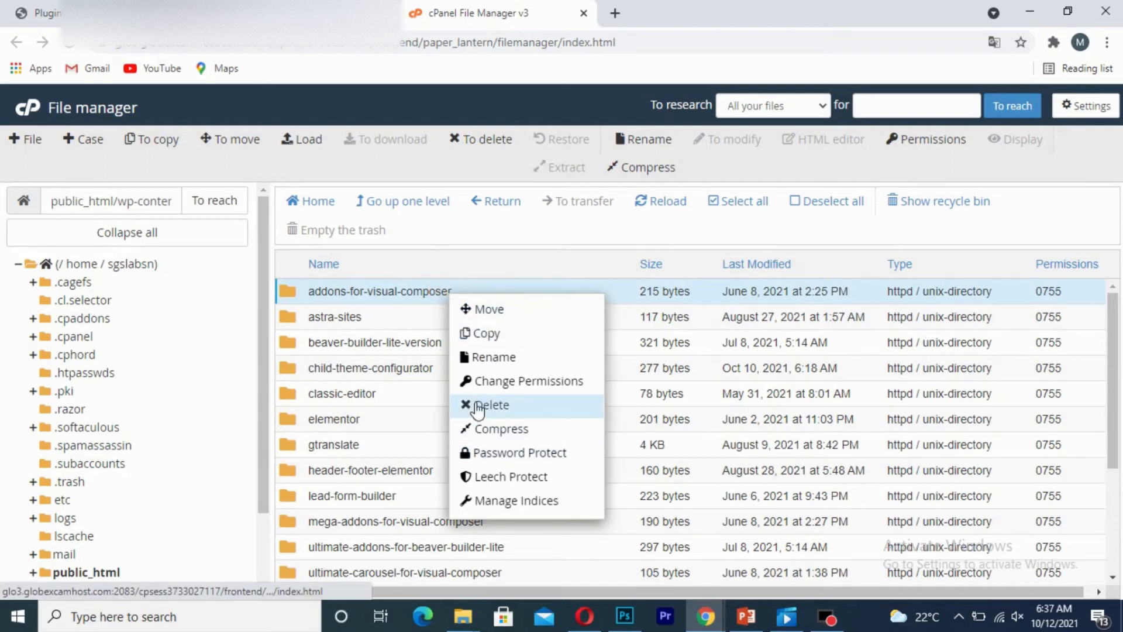
left_click(491, 405)
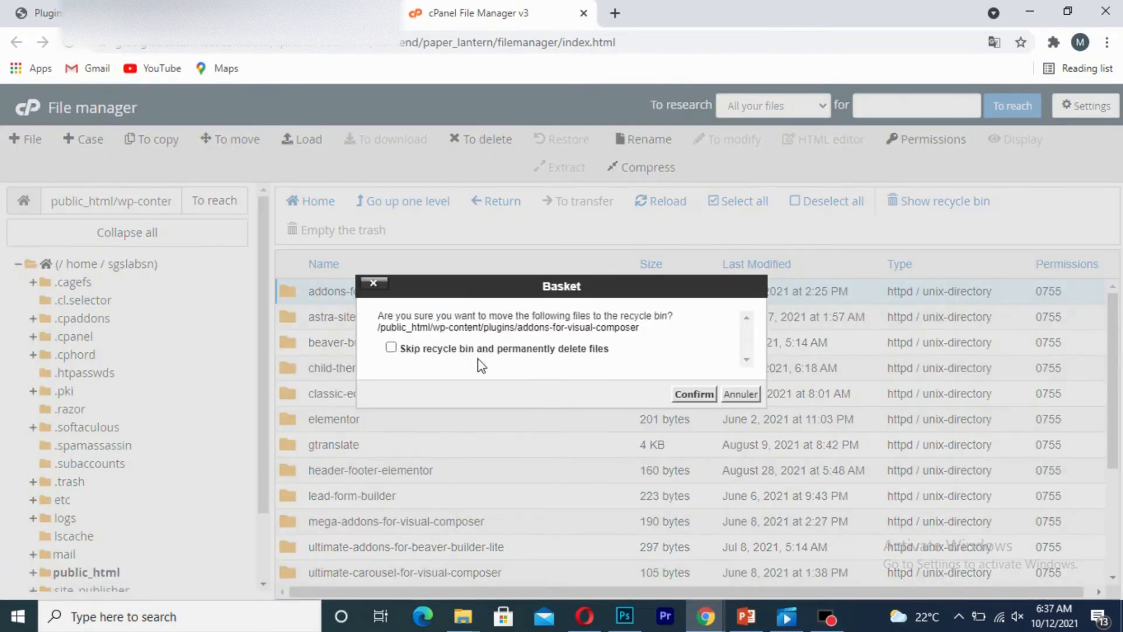
left_click(391, 349)
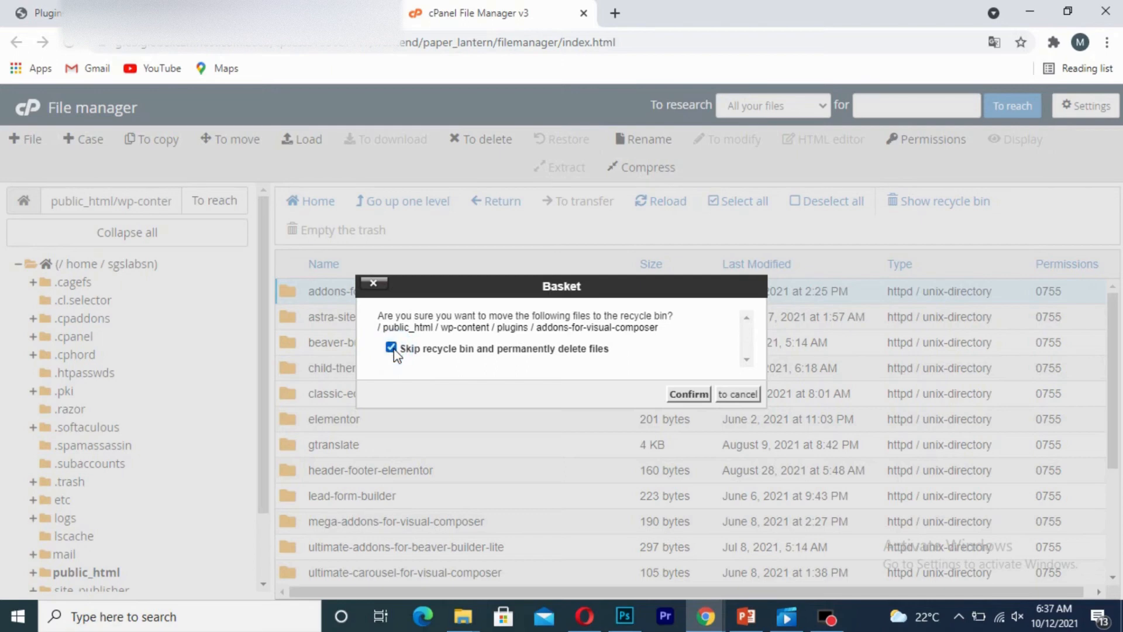
mouse_move(688, 394)
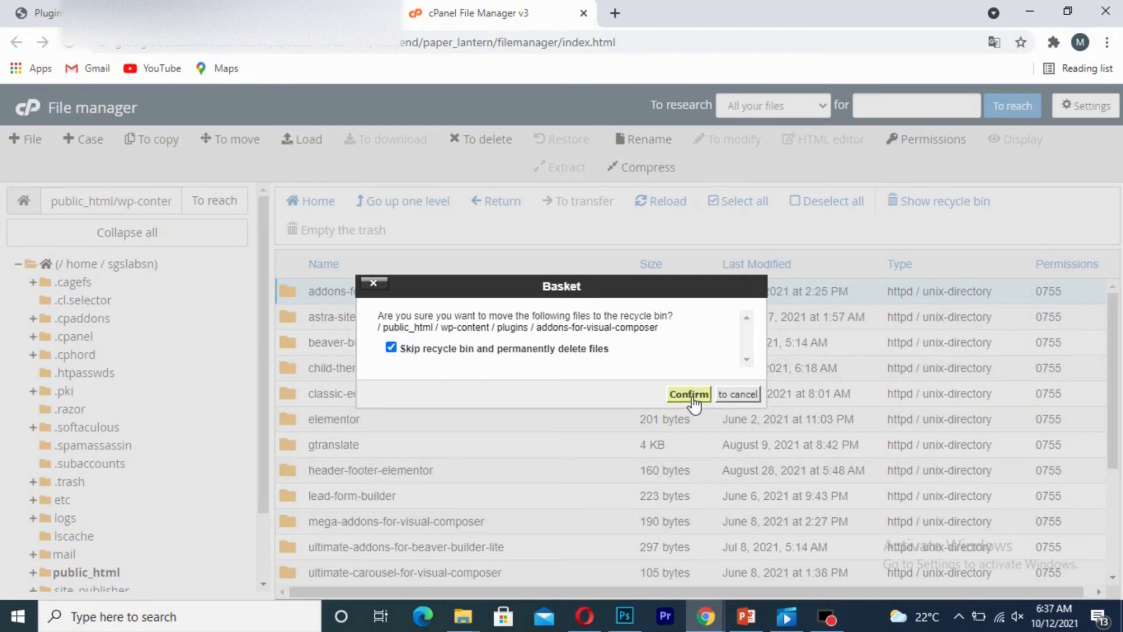
left_click(686, 393)
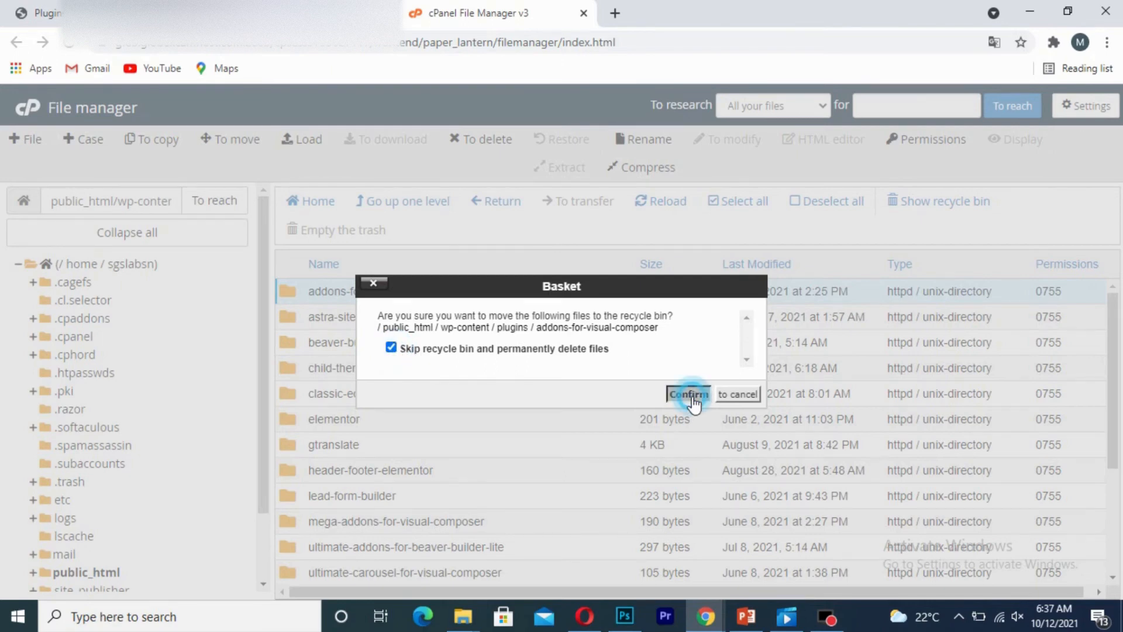
left_click(687, 394)
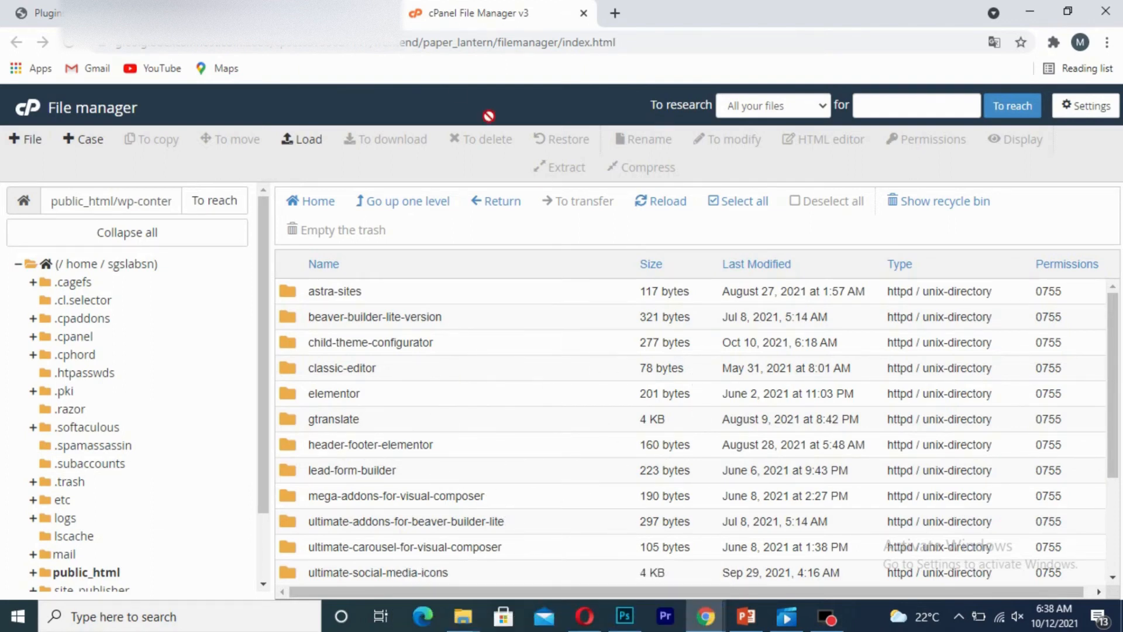
Switch back to the WordPress Plugins browser tab
left_click(35, 13)
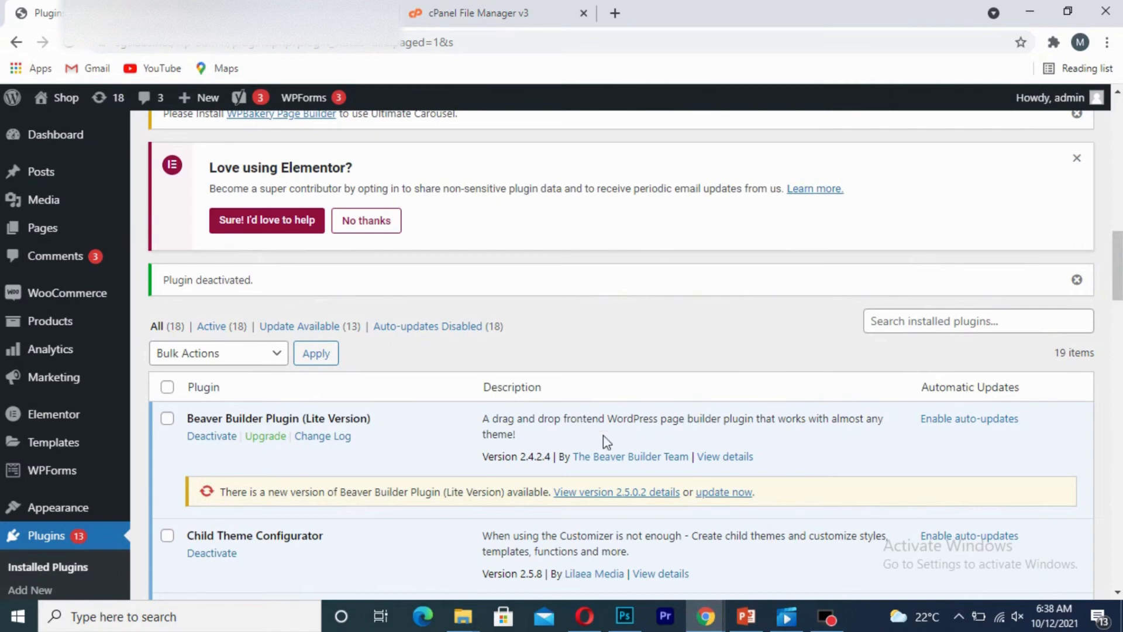
mouse_move(175, 154)
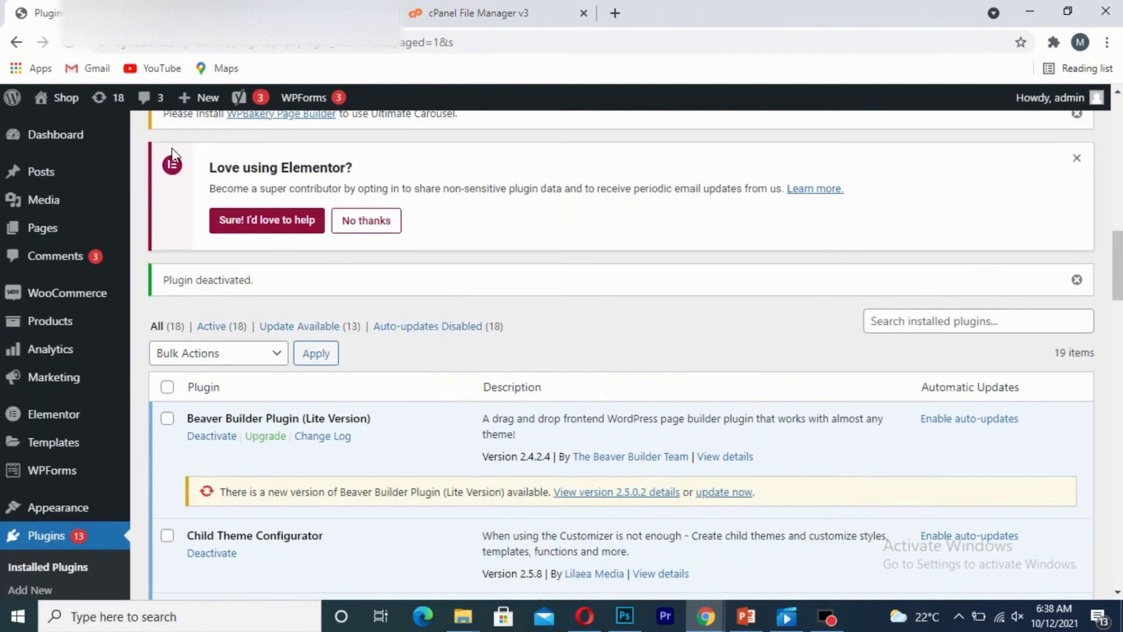
mouse_move(64, 50)
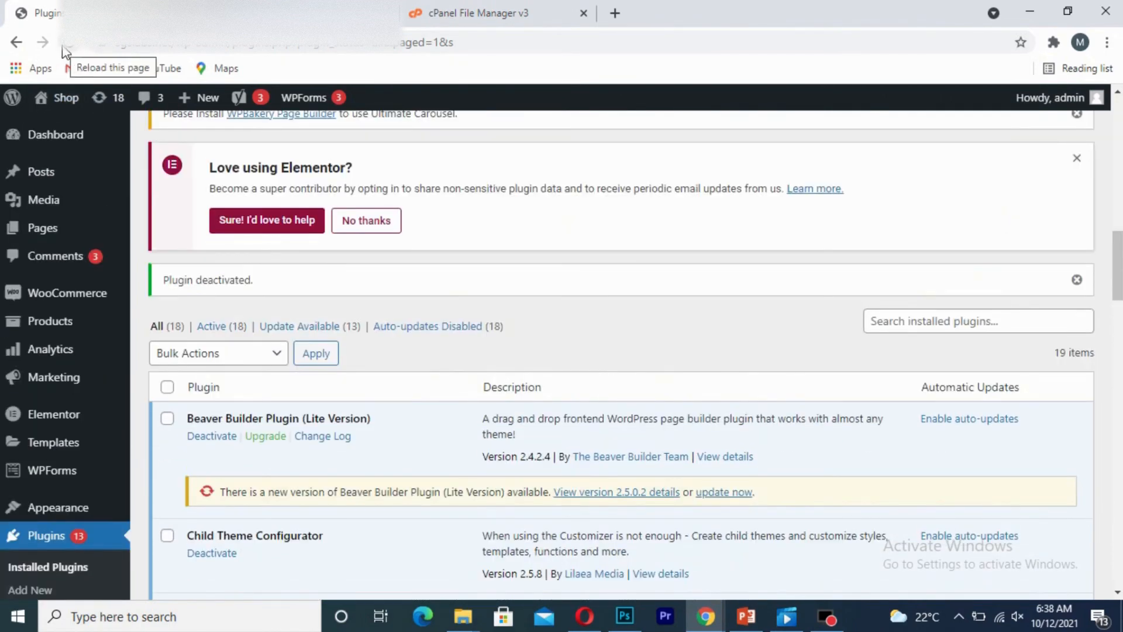